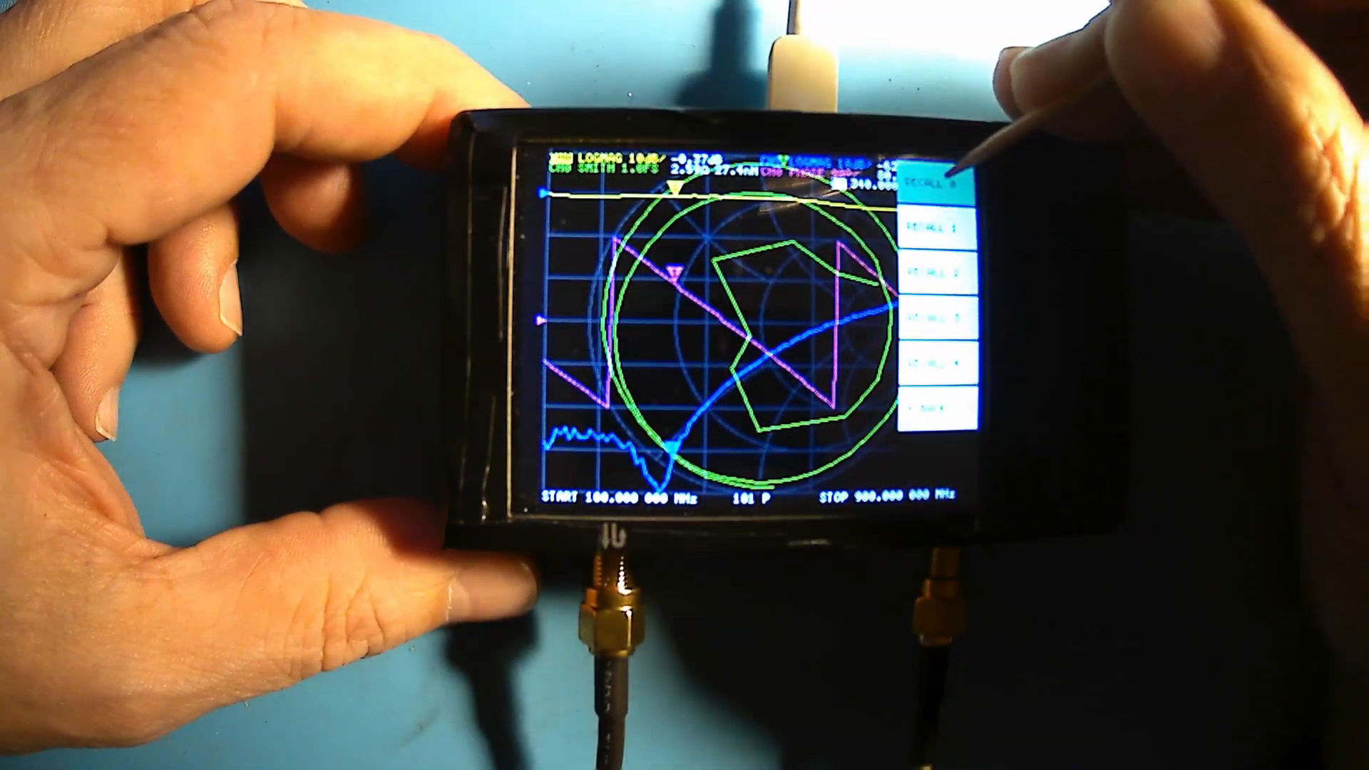
Recall stored calibration 0 leaving the LOGMAG trace at 100–900 MHz, and reopen the menu.
click(938, 188)
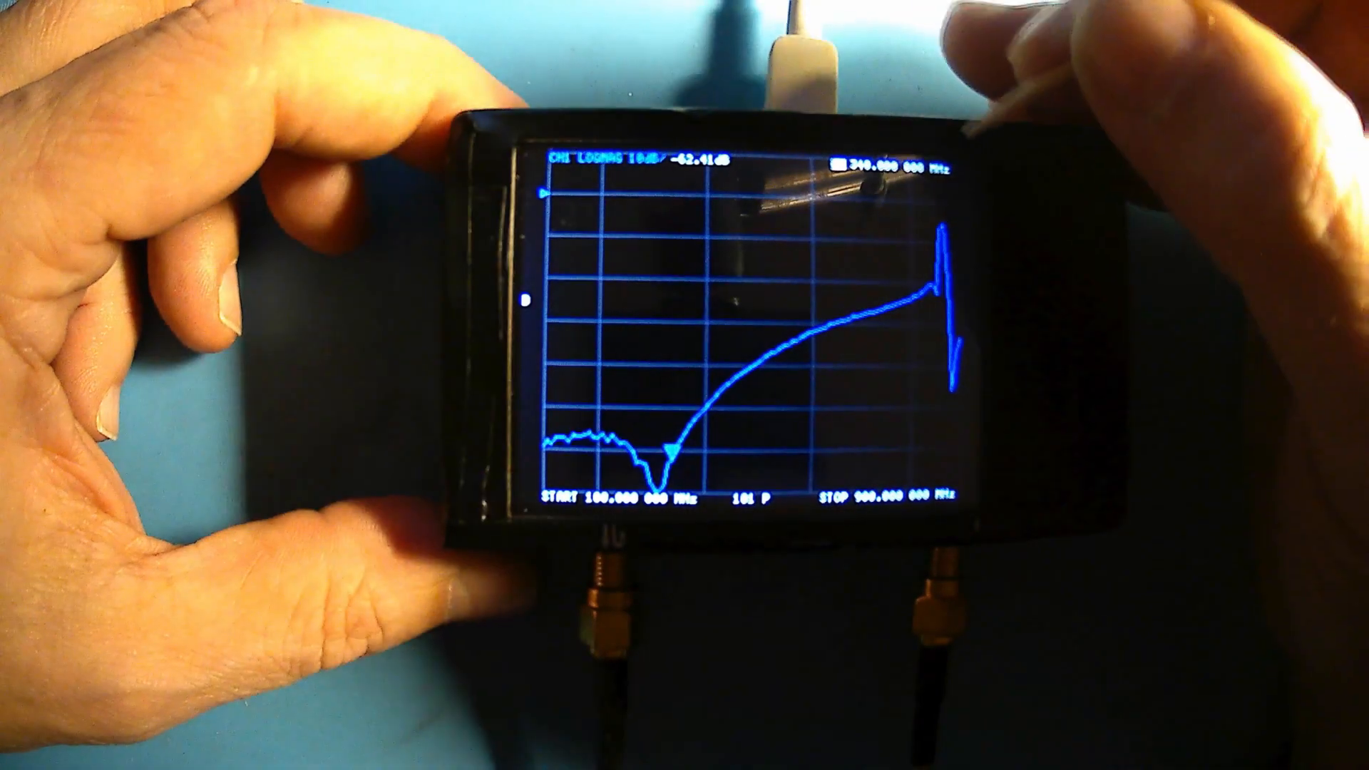
click(930, 184)
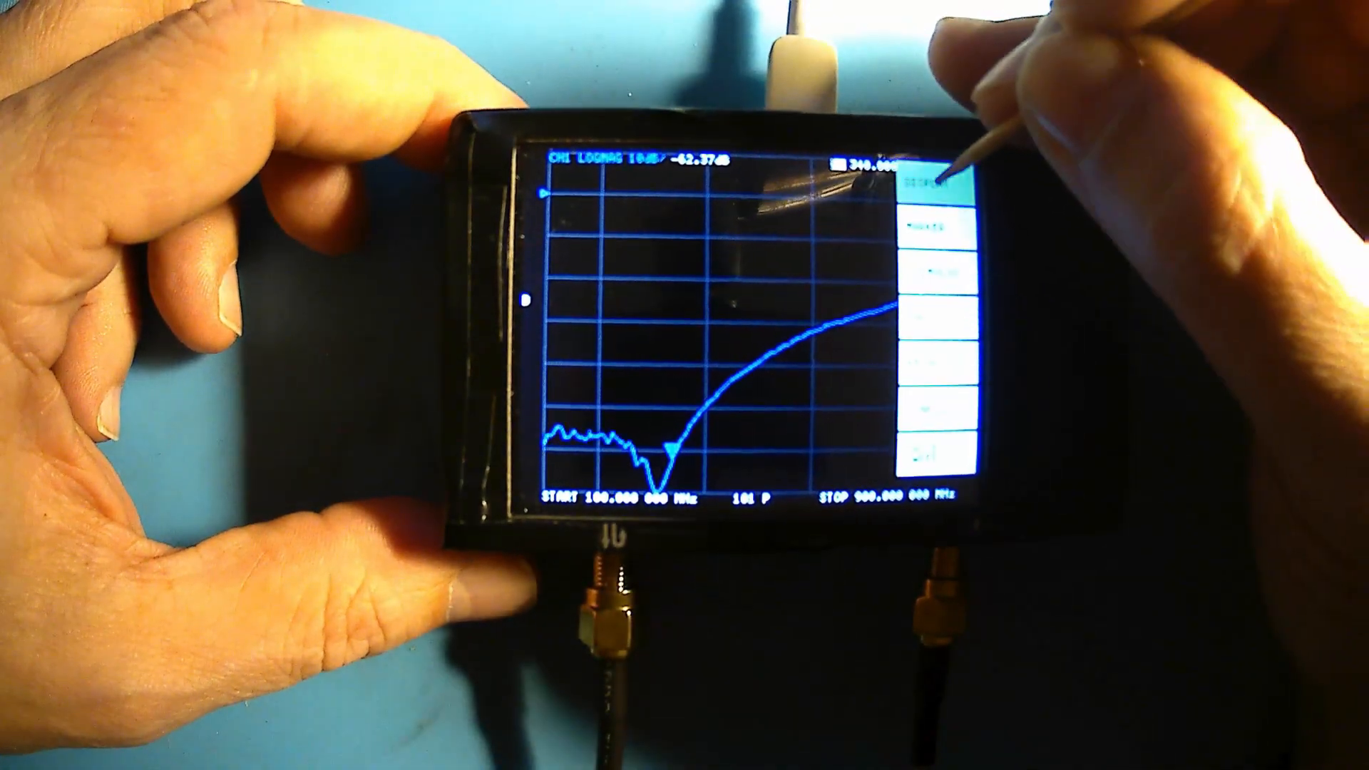